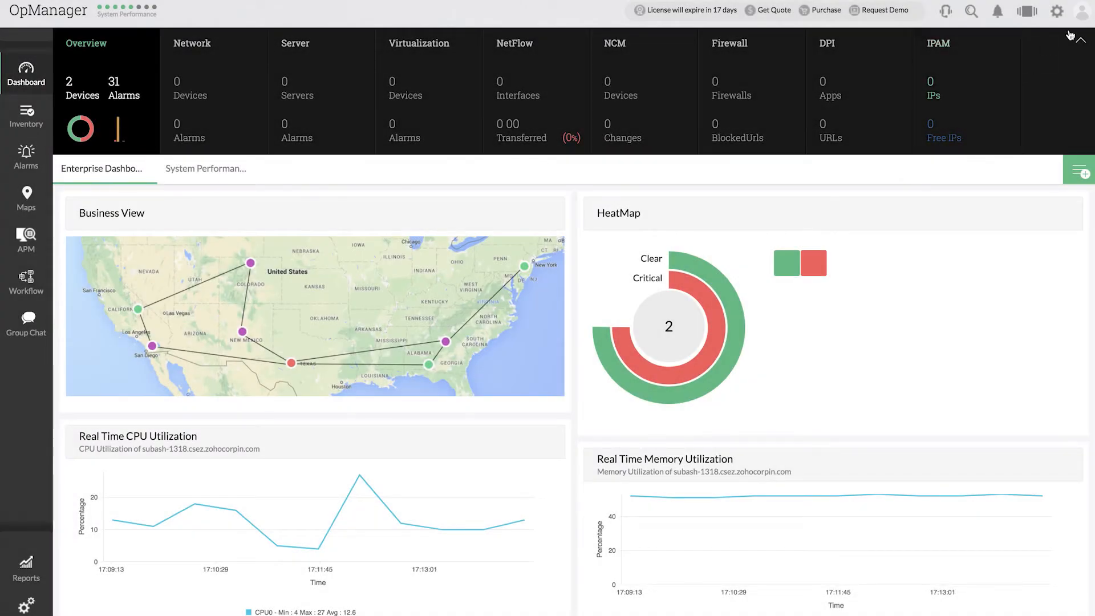
# Open the account panel's About tab, showing the evaluation license expiring 2018-5-12.
pyautogui.click(1083, 11)
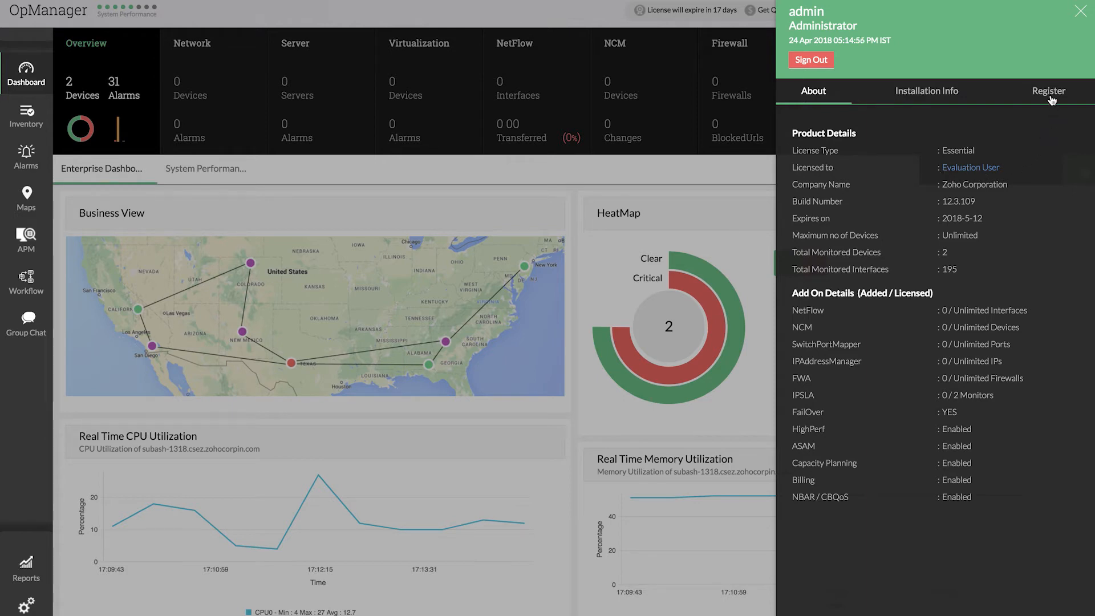
# Select license_ManageEngine_OpManager.xml from the License folder under the Register tab.
pyautogui.click(1049, 91)
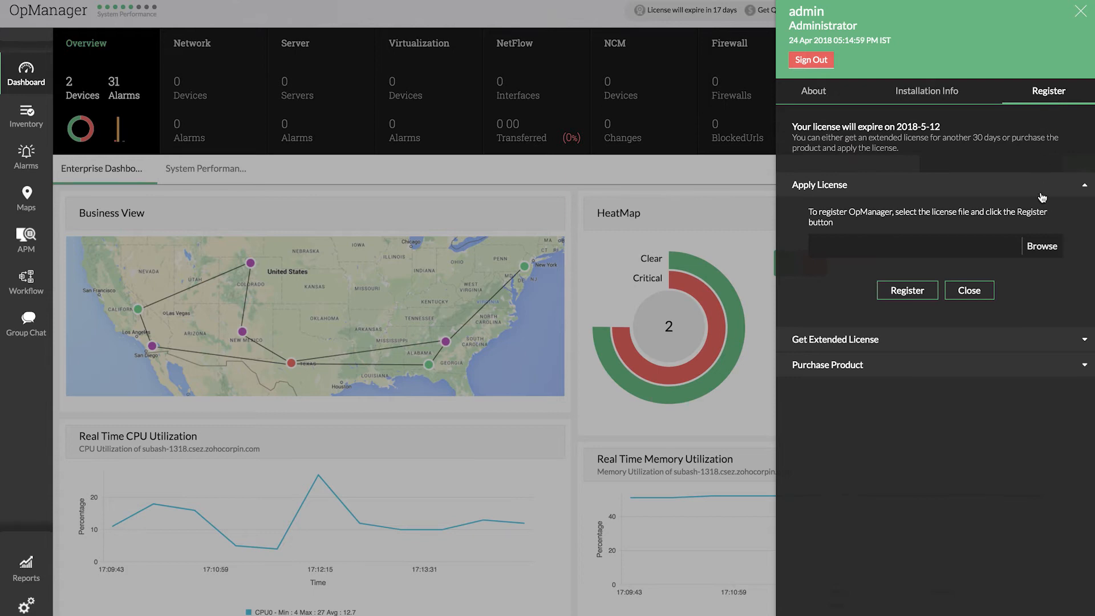
pyautogui.click(1041, 246)
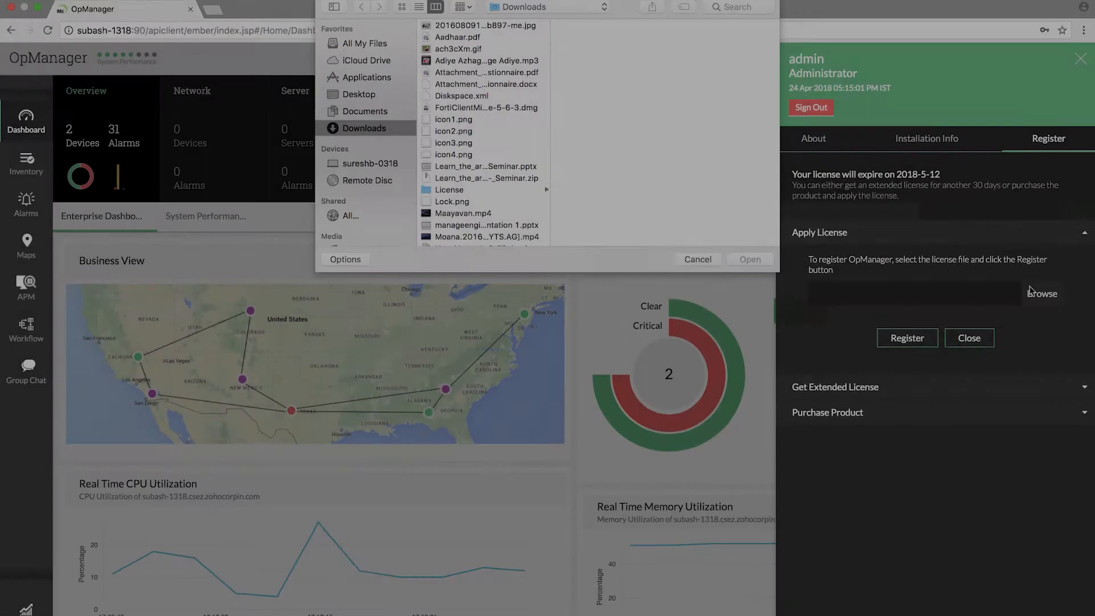
pyautogui.doubleClick(448, 190)
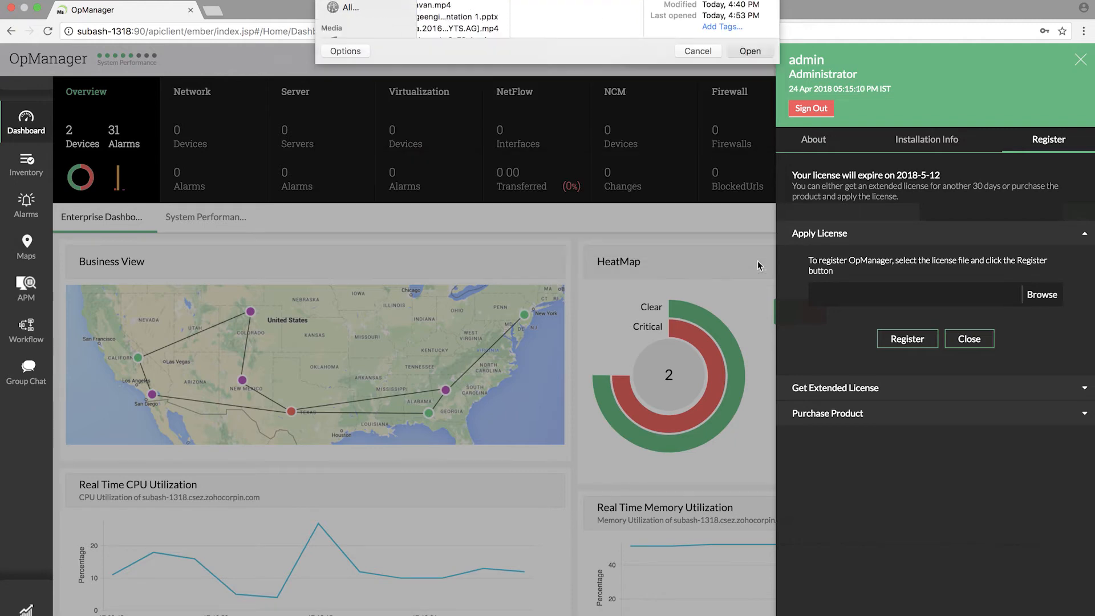
pyautogui.click(750, 50)
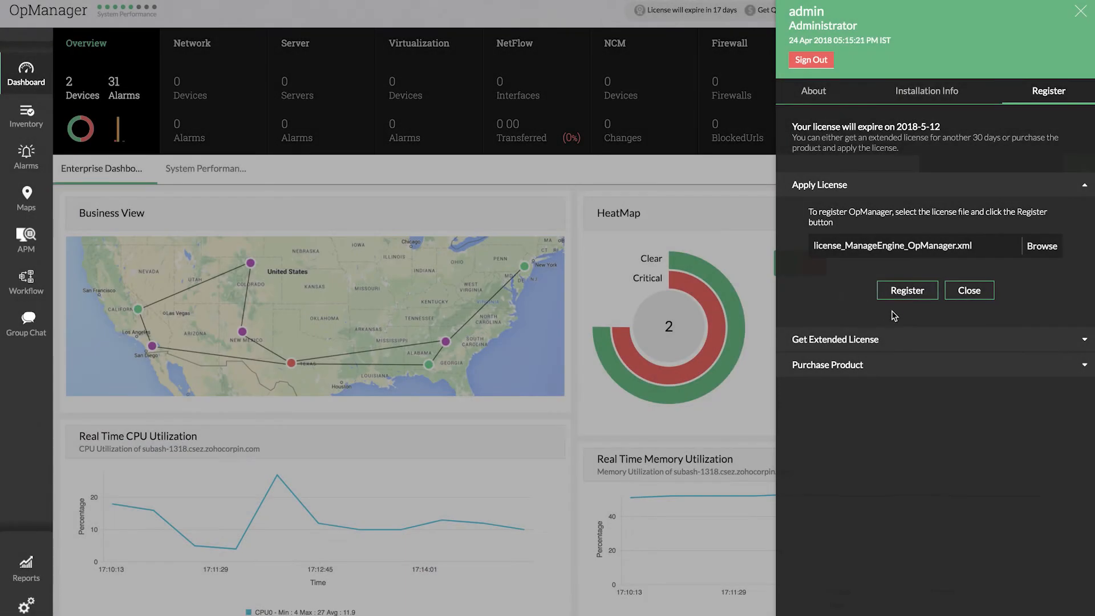
pyautogui.moveTo(907, 290)
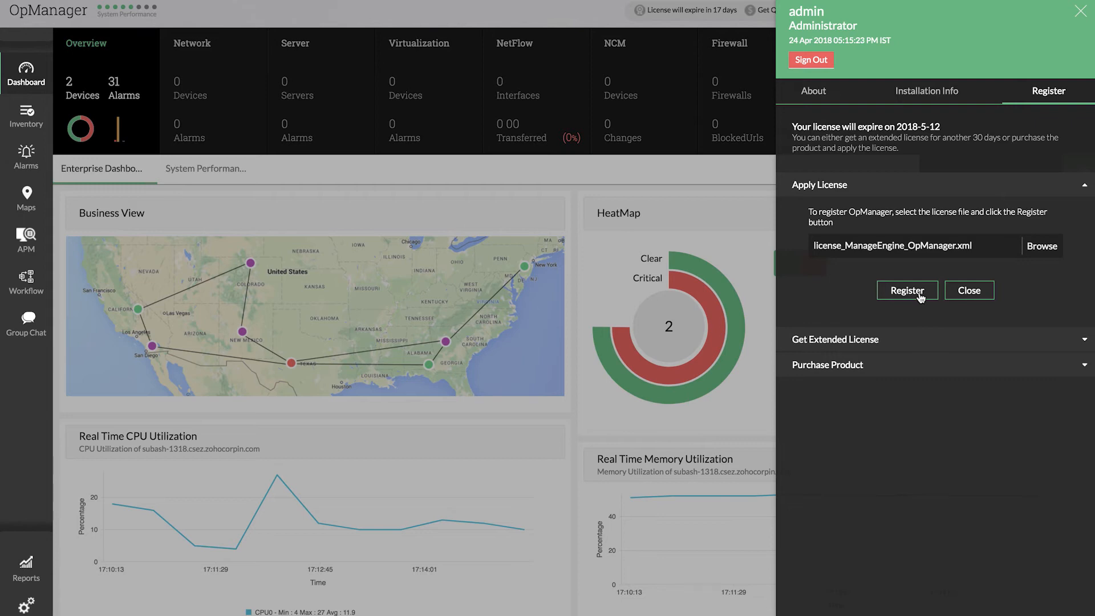
# Register the license and confirm ManageEngine Essential licensing, expiring 2019-12-31, 500 devices.
pyautogui.click(907, 290)
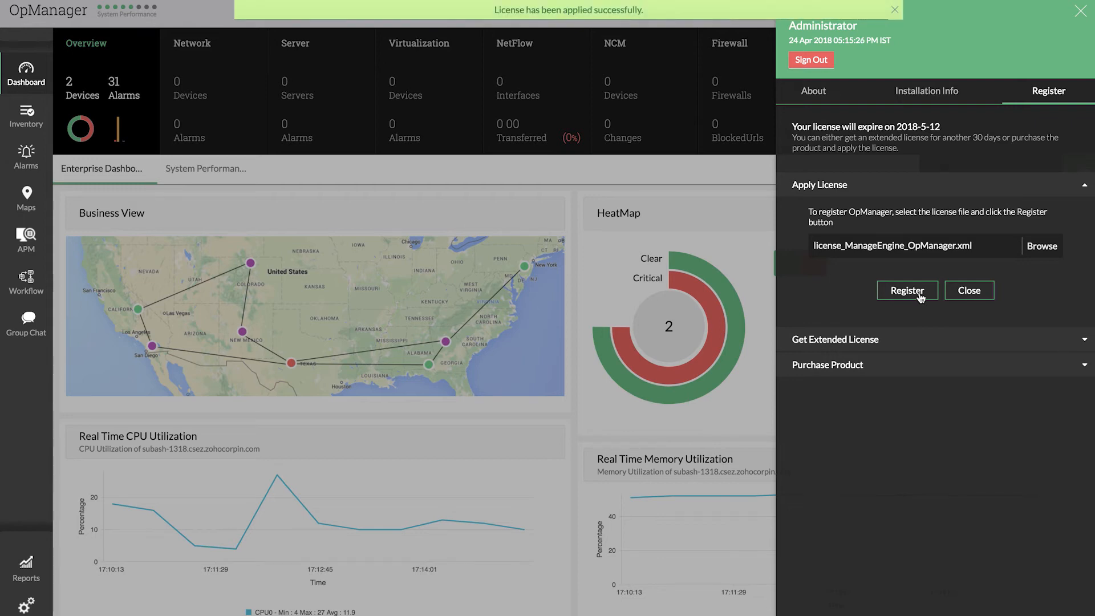
pyautogui.click(906, 290)
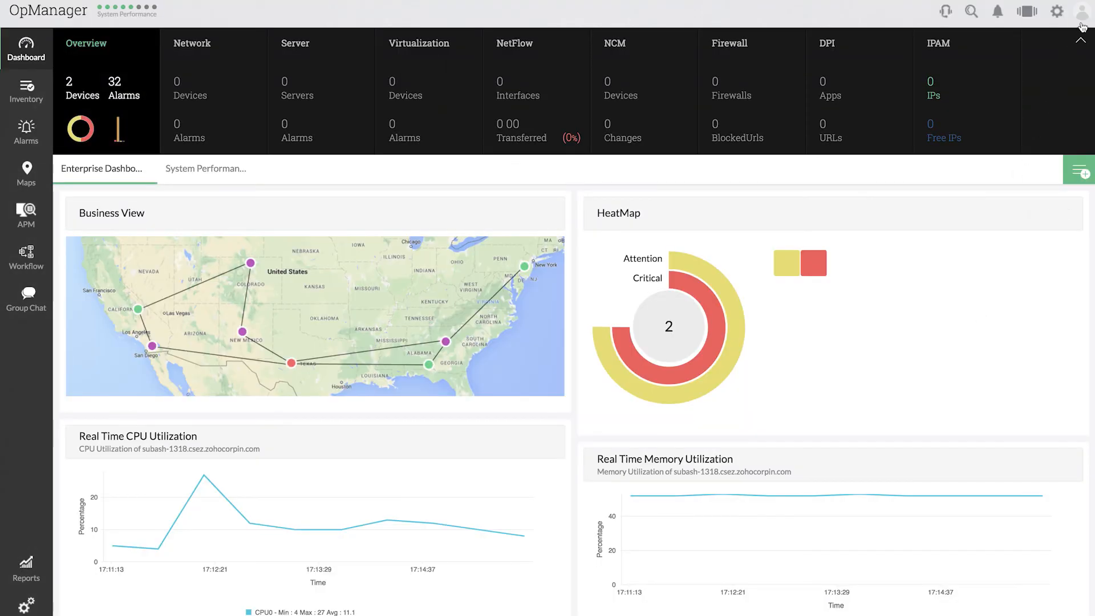
pyautogui.click(1083, 12)
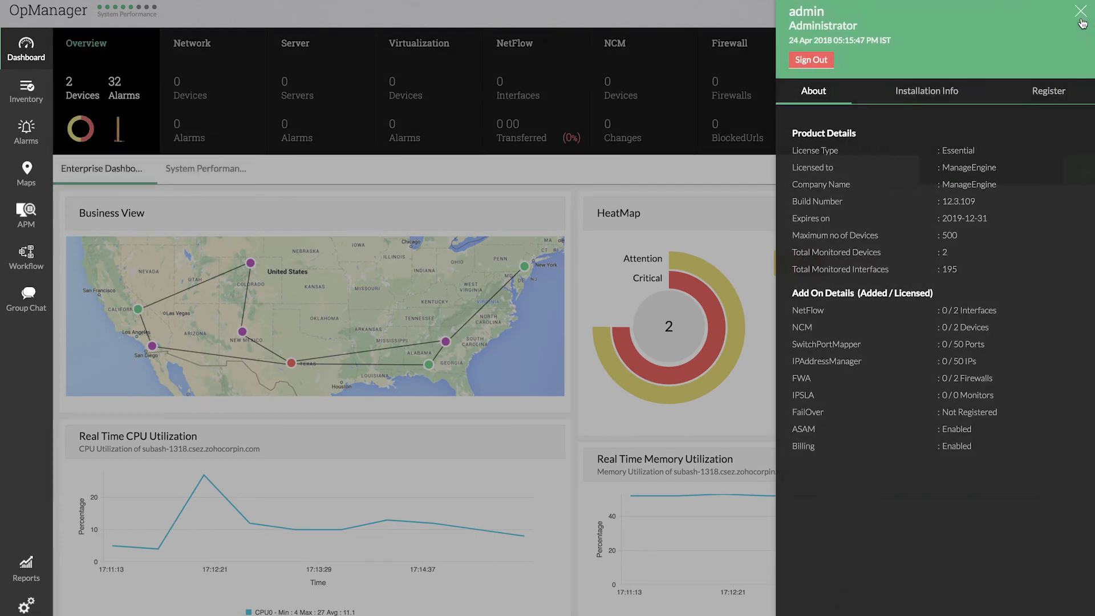